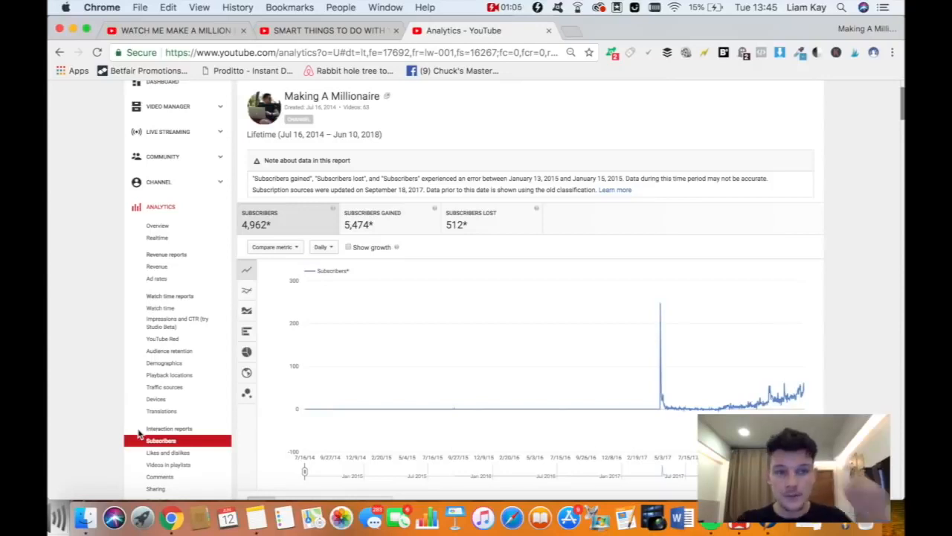
# Step: Glance at the WATCH ME MAKE A MILLION video, then reload the Analytics subscribers report
pyautogui.click(175, 29)
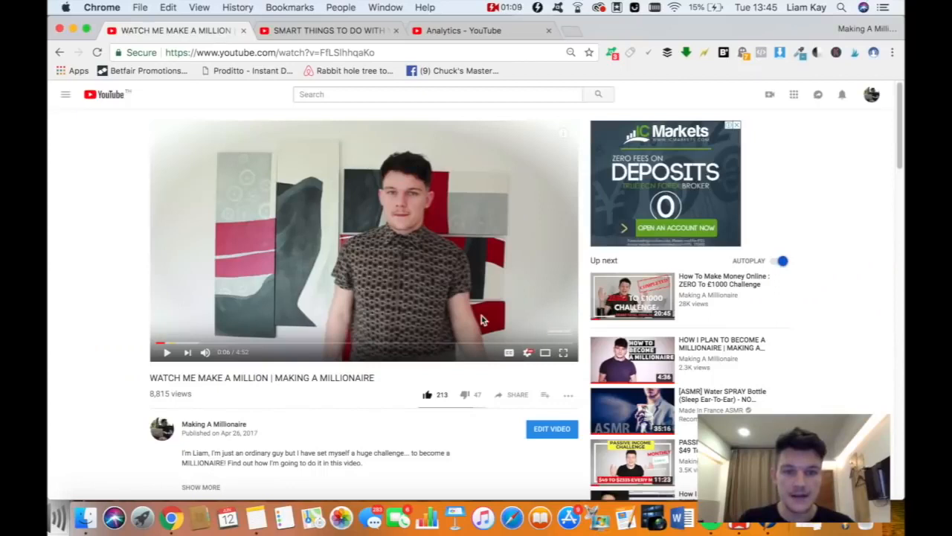
pyautogui.moveTo(255, 516)
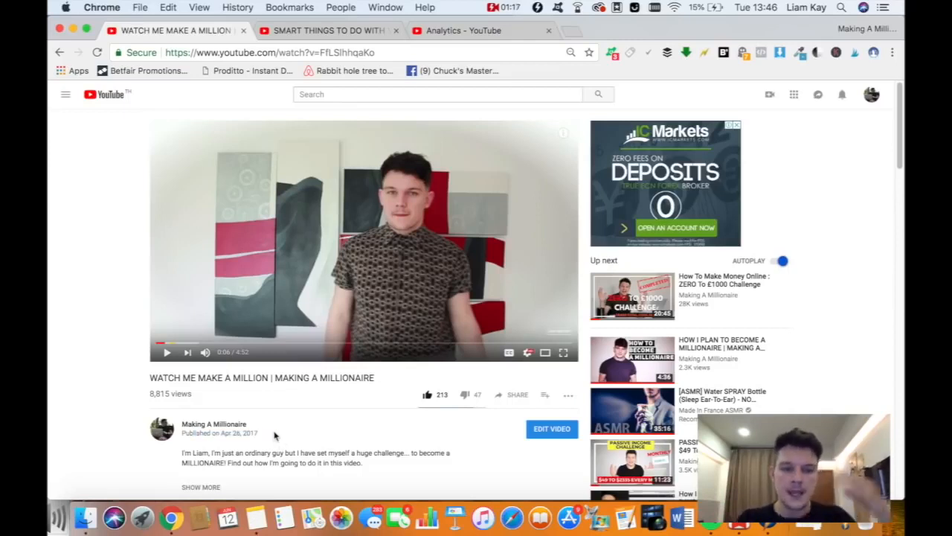
pyautogui.click(464, 30)
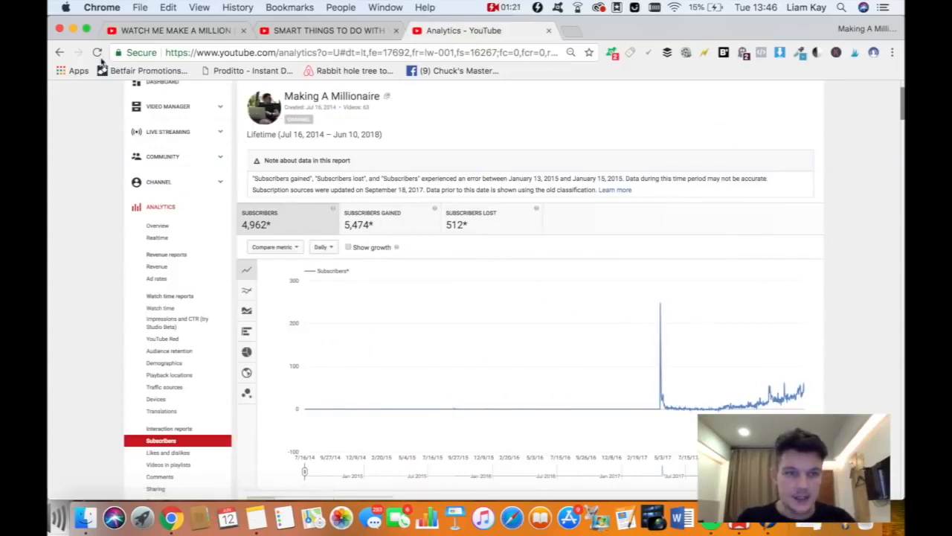
pyautogui.click(99, 52)
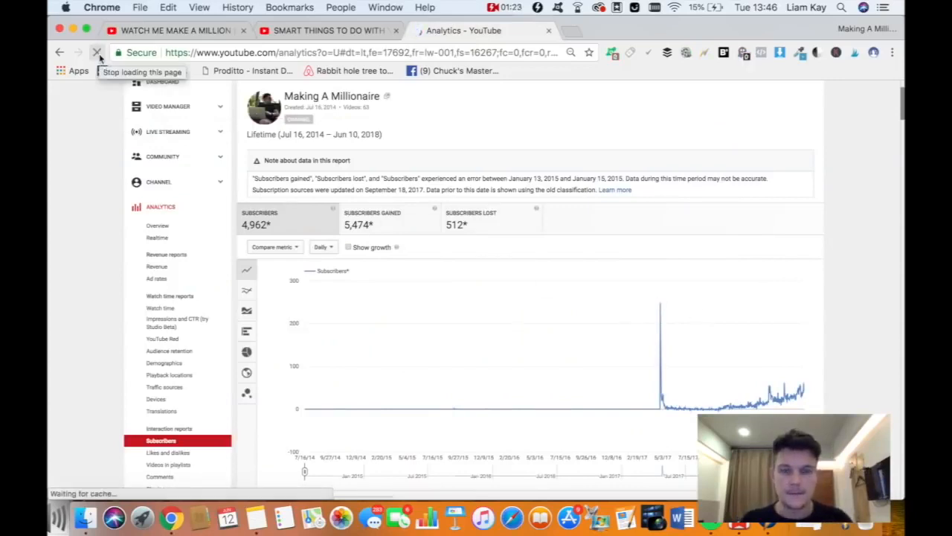
pyautogui.click(97, 52)
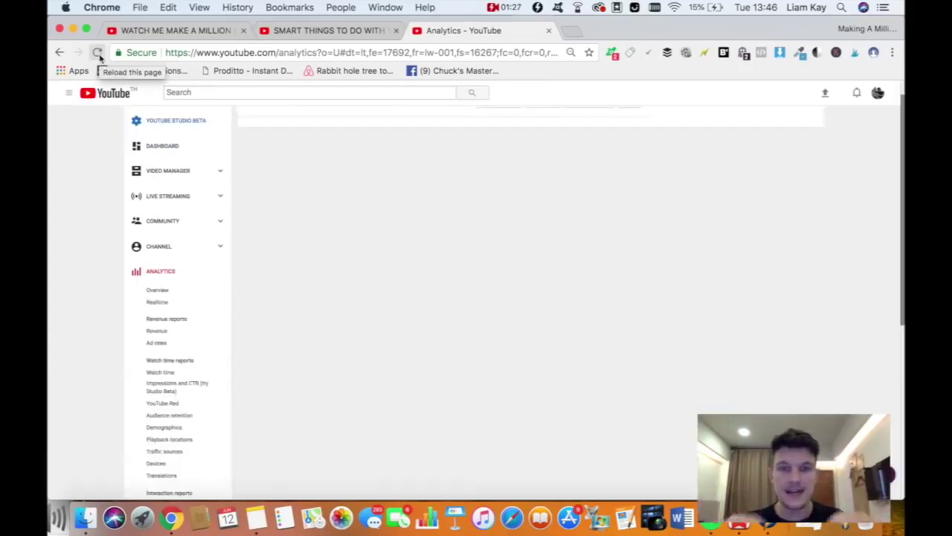
pyautogui.click(98, 53)
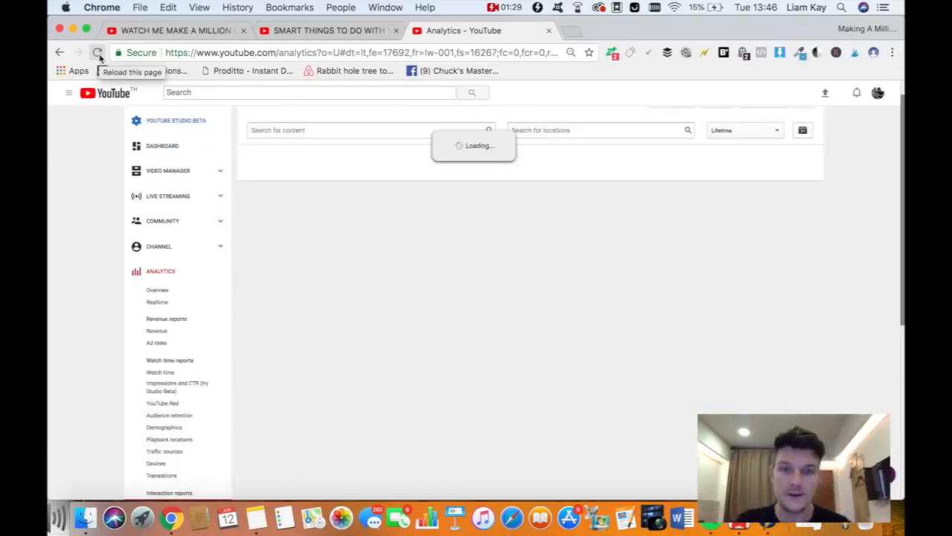
pyautogui.click(97, 52)
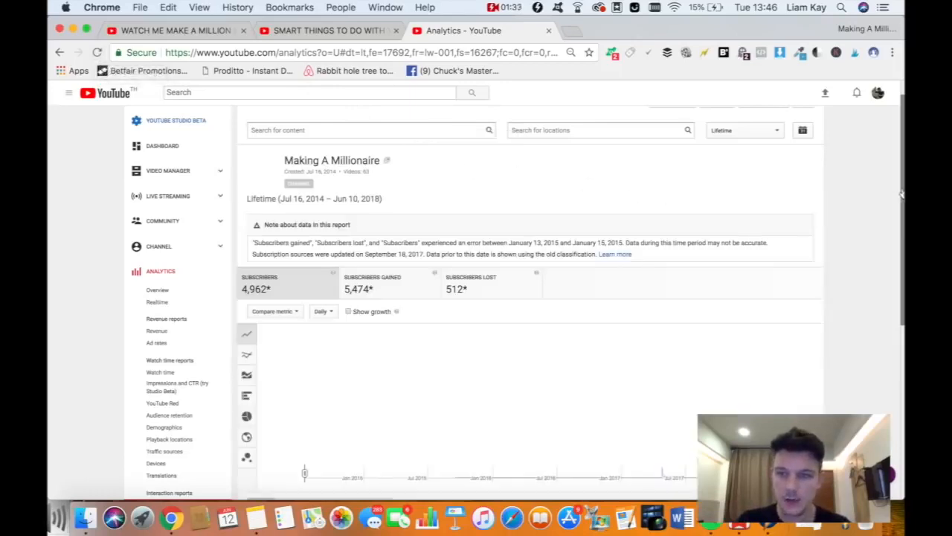
pyautogui.moveTo(866, 196)
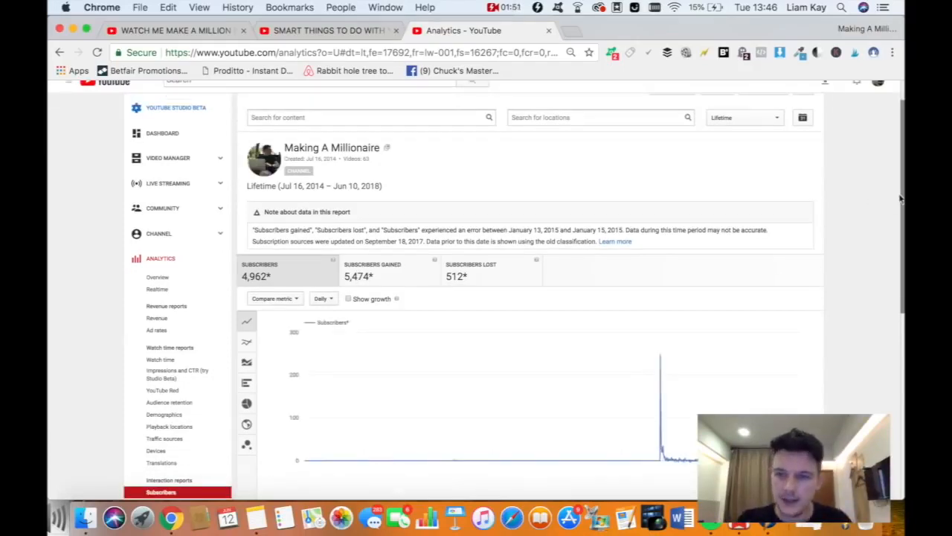
# Step: Scroll the report down so the subscribers chart and its spike are fully visible
pyautogui.scroll(-3)
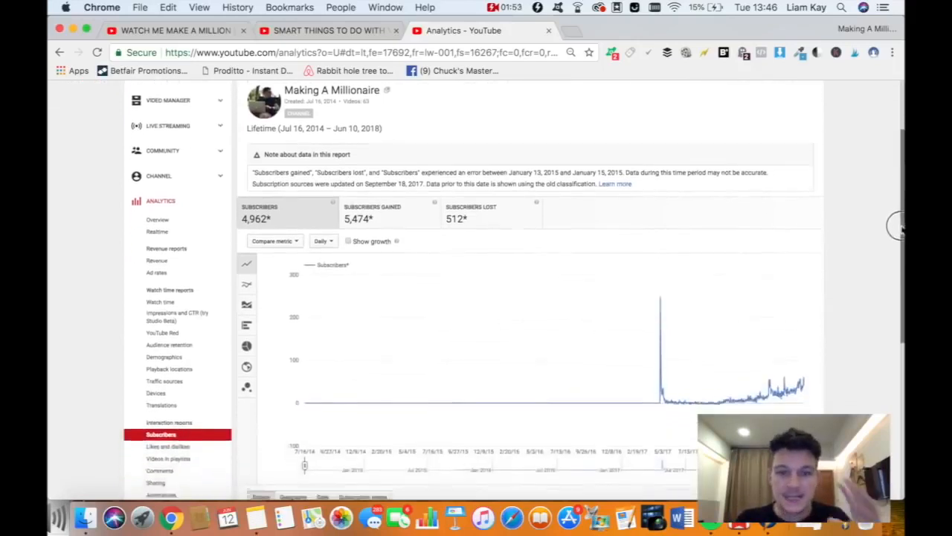
pyautogui.scroll(-3)
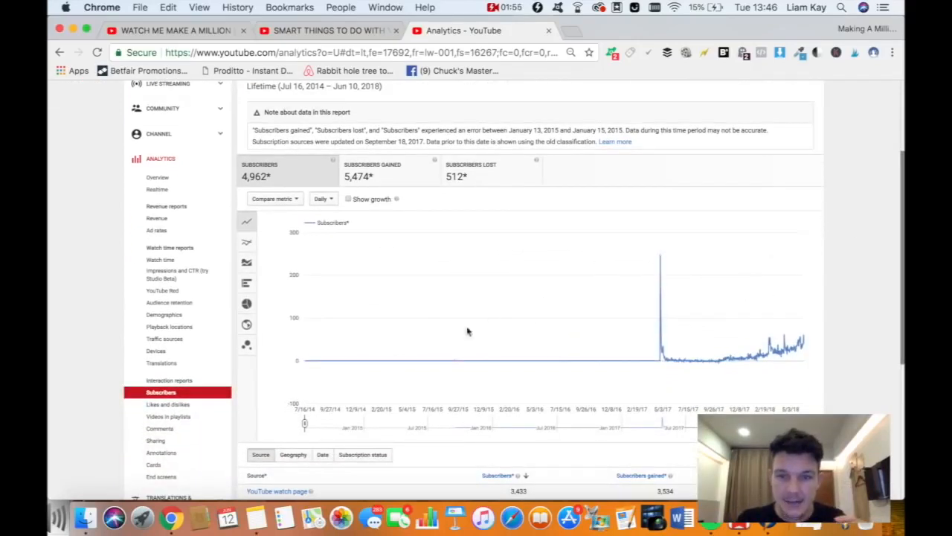
pyautogui.moveTo(661, 256)
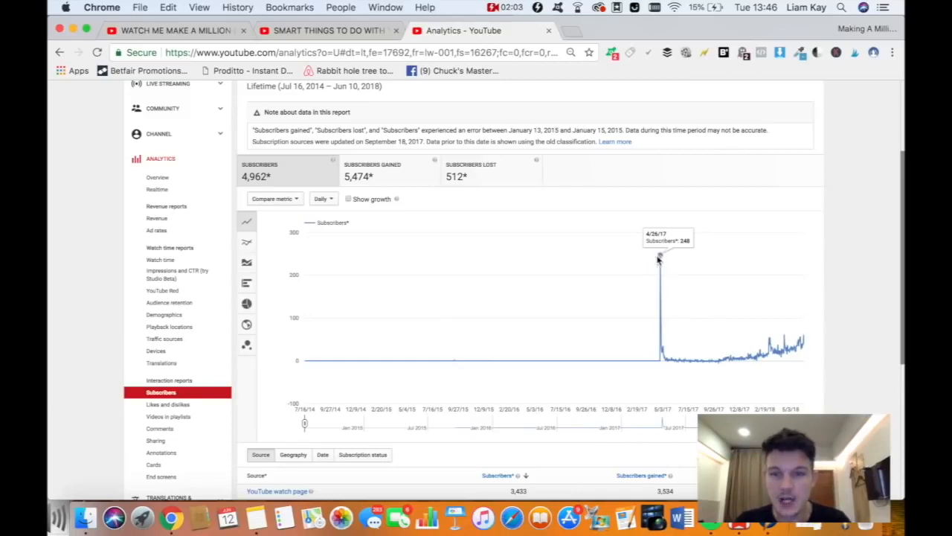
pyautogui.moveTo(675, 287)
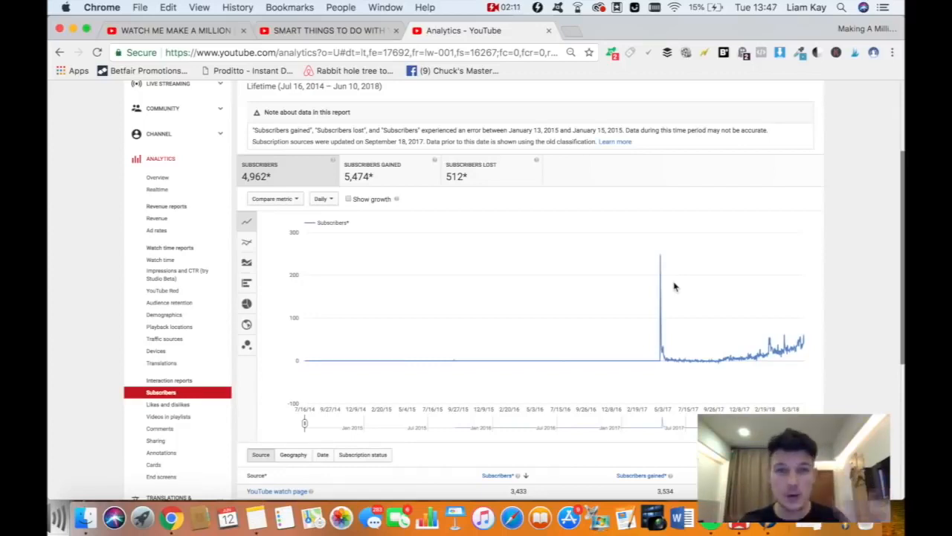
pyautogui.moveTo(687, 263)
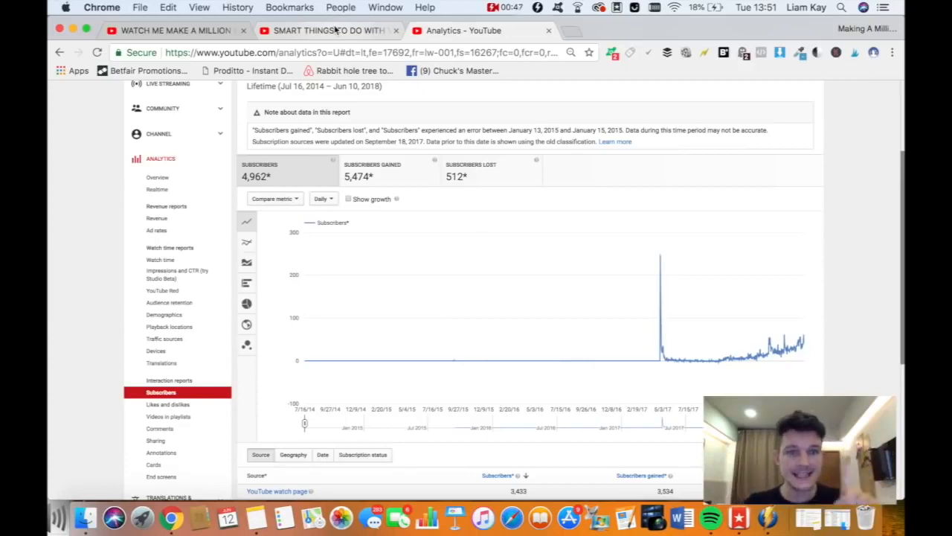
# Step: Switch to GaryVee's SMART THINGS TO DO WITH YOUR MONEY | DailyVee 214 video page
pyautogui.click(175, 29)
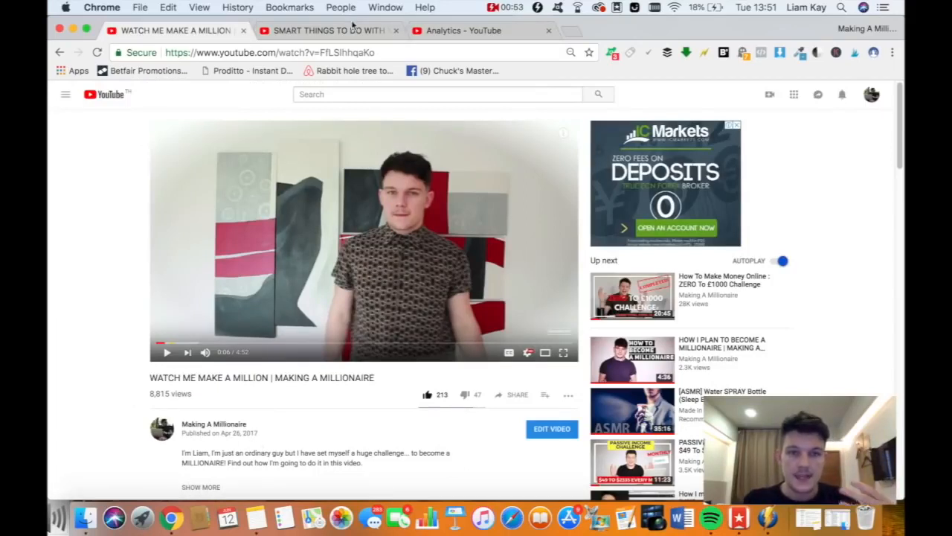
pyautogui.click(327, 30)
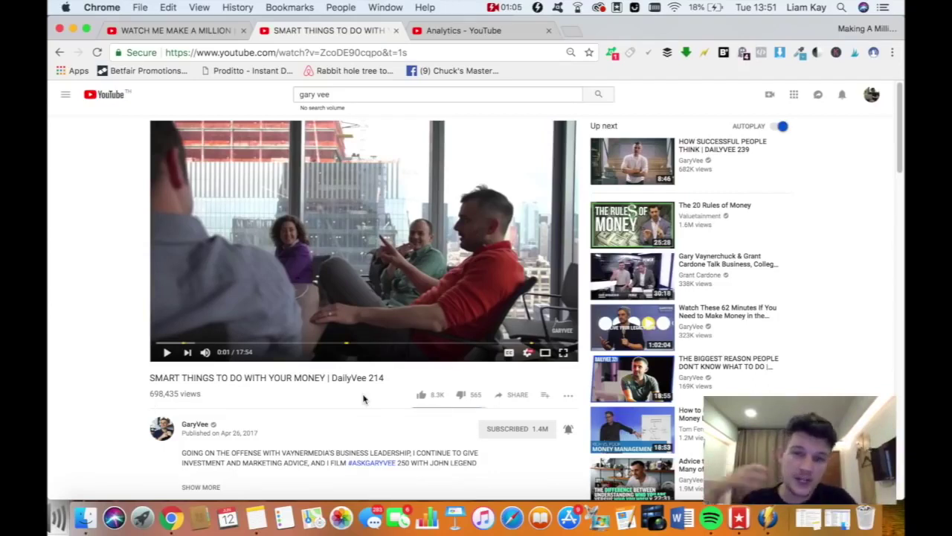
pyautogui.scroll(-3)
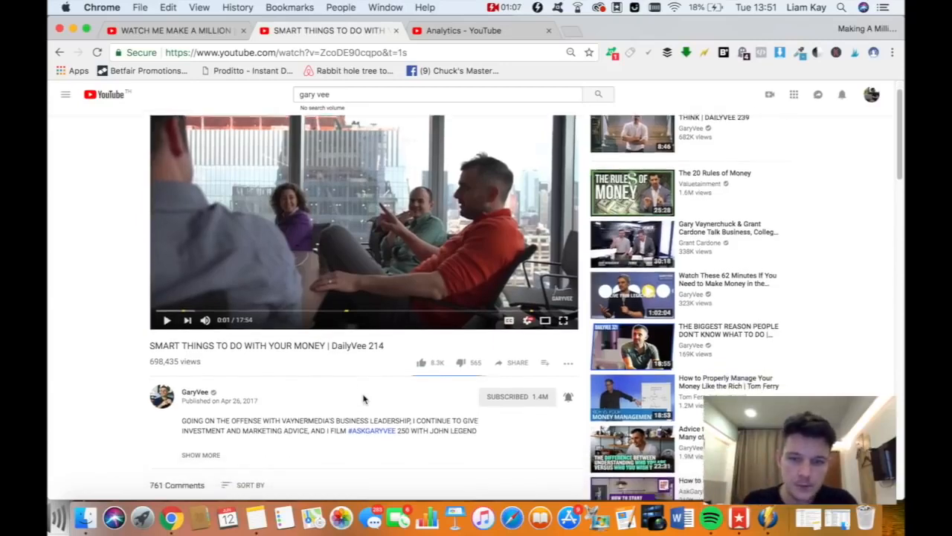
pyautogui.scroll(-3)
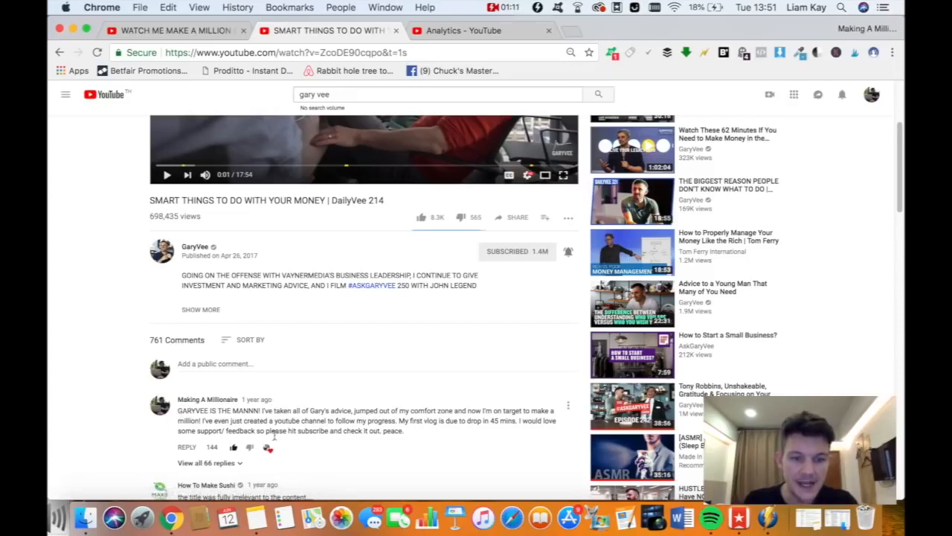
pyautogui.scroll(-3)
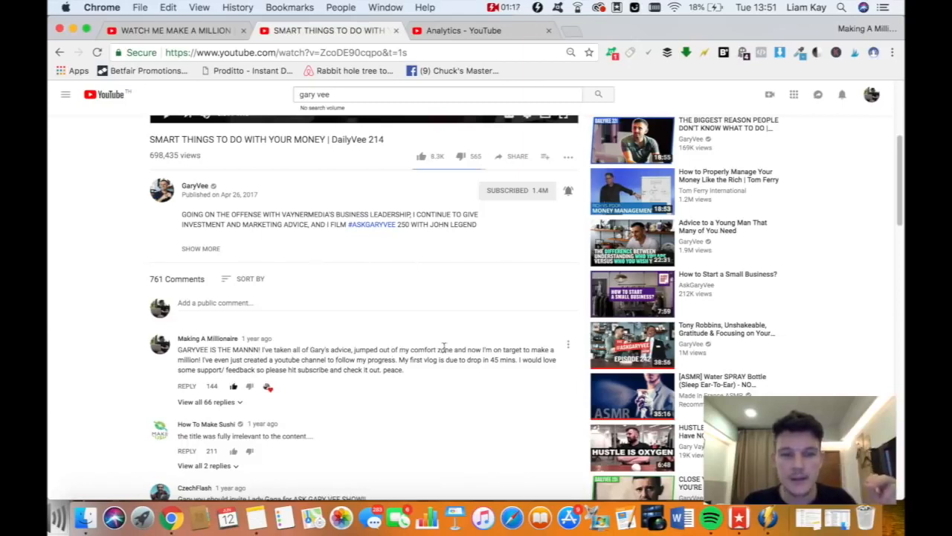
pyautogui.moveTo(422, 383)
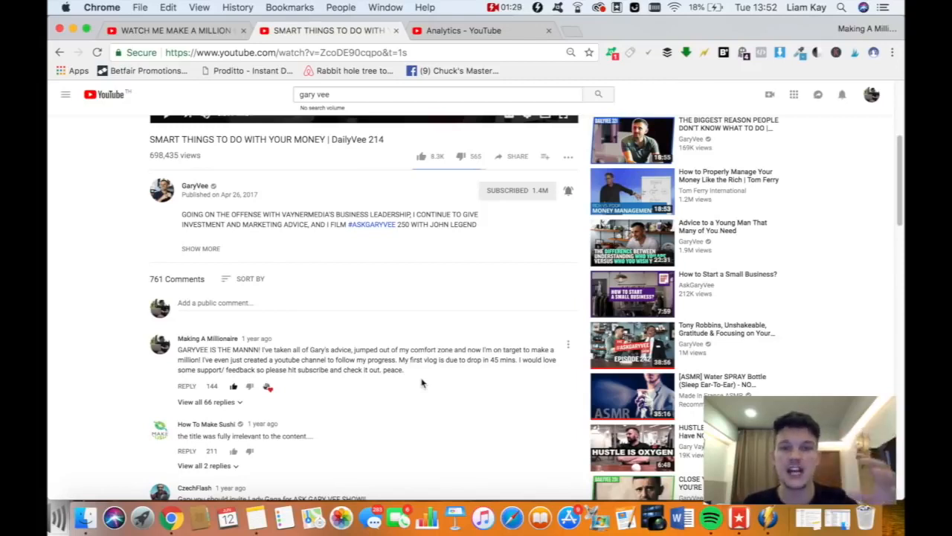
pyautogui.scroll(-3)
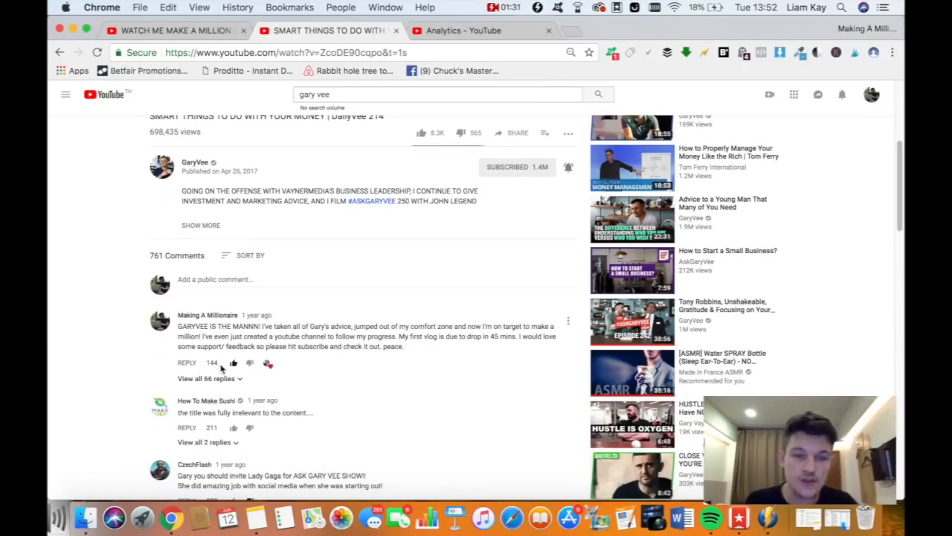
pyautogui.scroll(3)
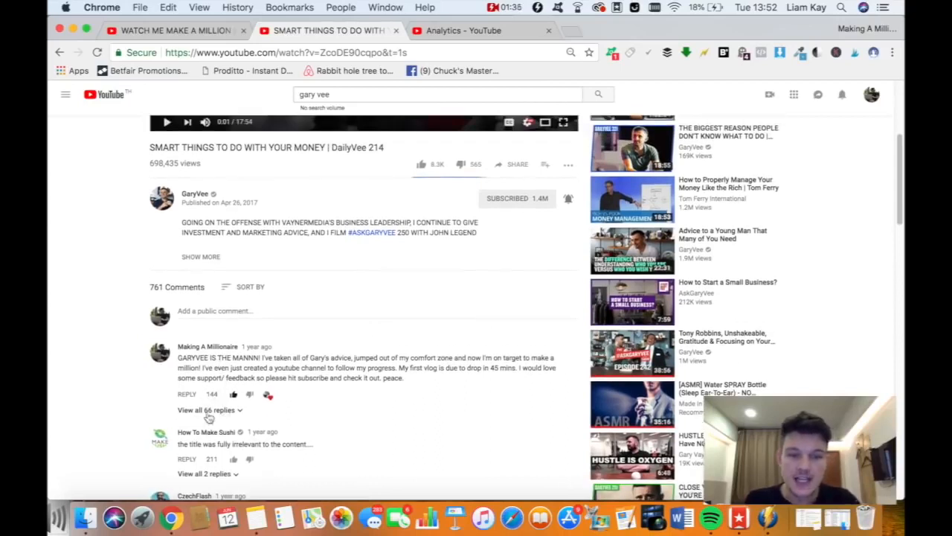
pyautogui.moveTo(268, 394)
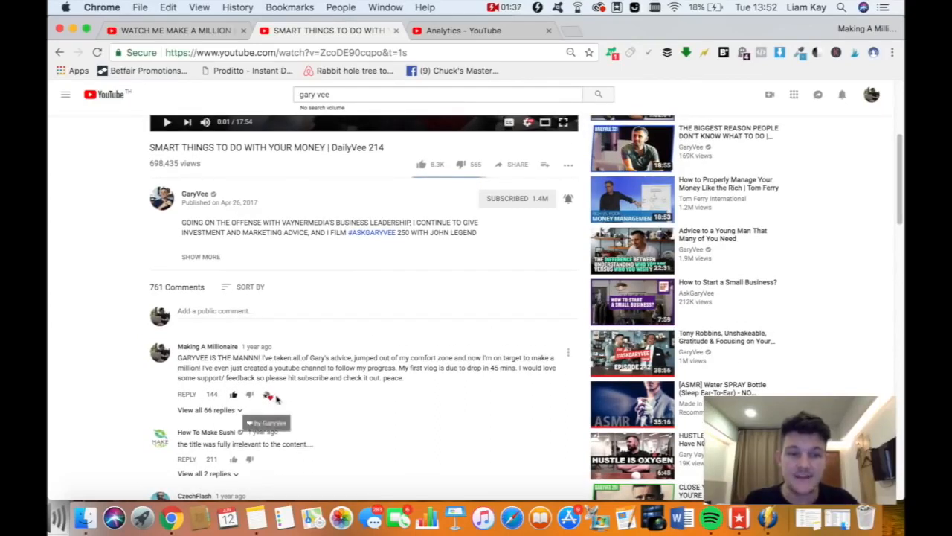
pyautogui.moveTo(286, 400)
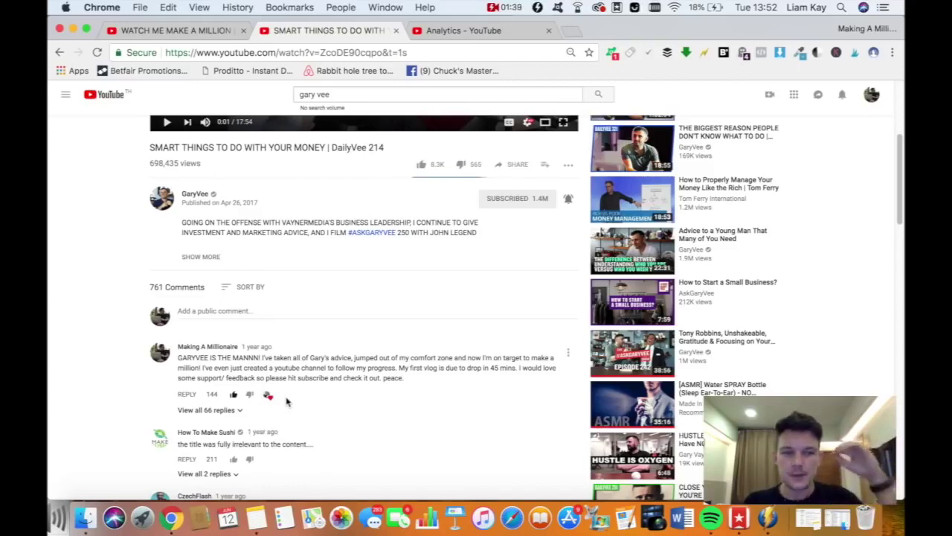
pyautogui.scroll(-3)
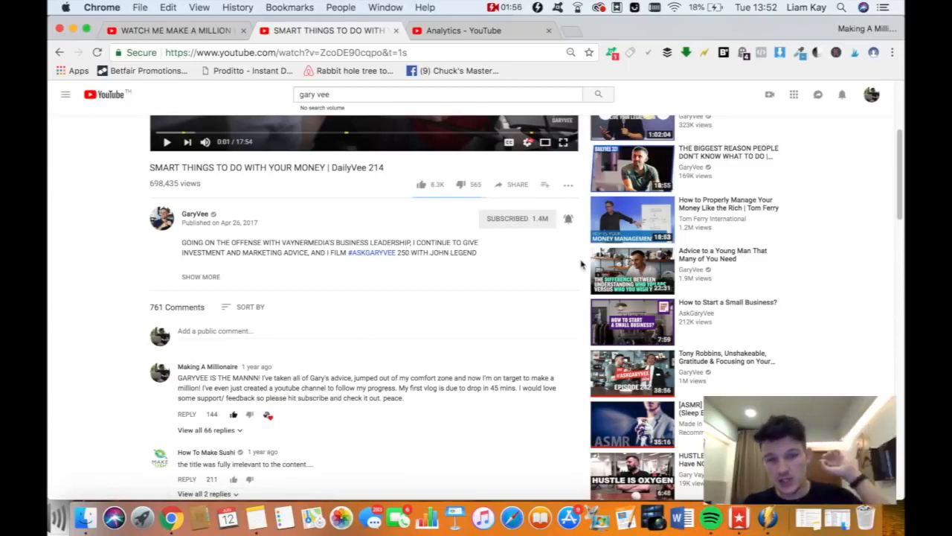
pyautogui.moveTo(305, 369)
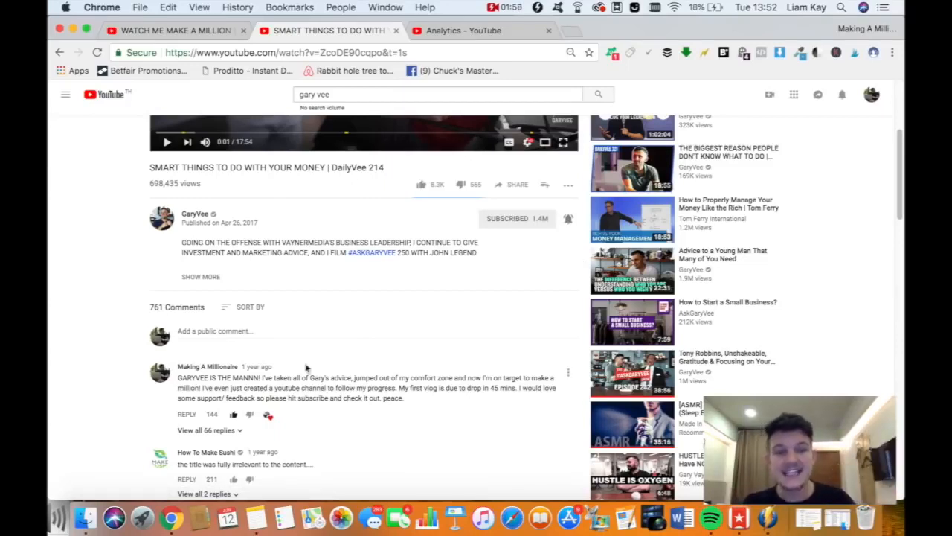
pyautogui.moveTo(429, 404)
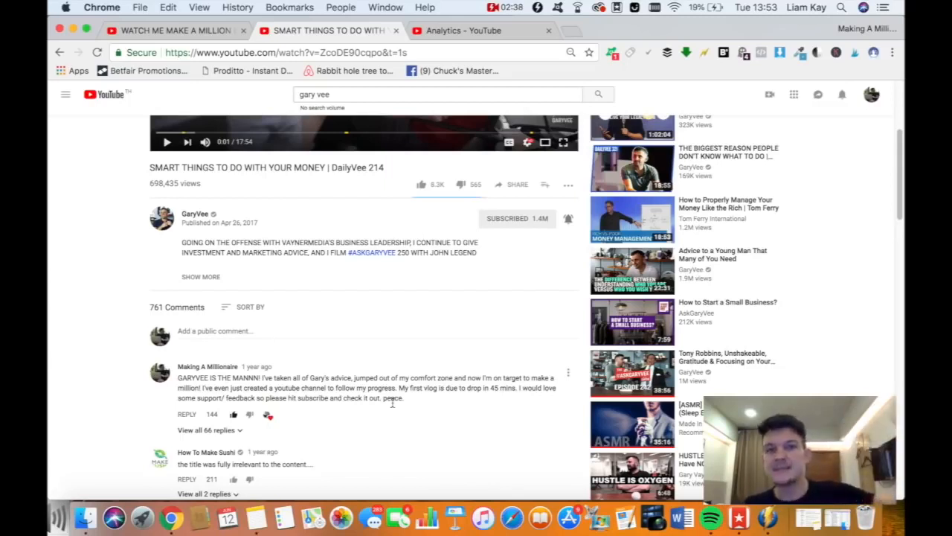
pyautogui.moveTo(424, 410)
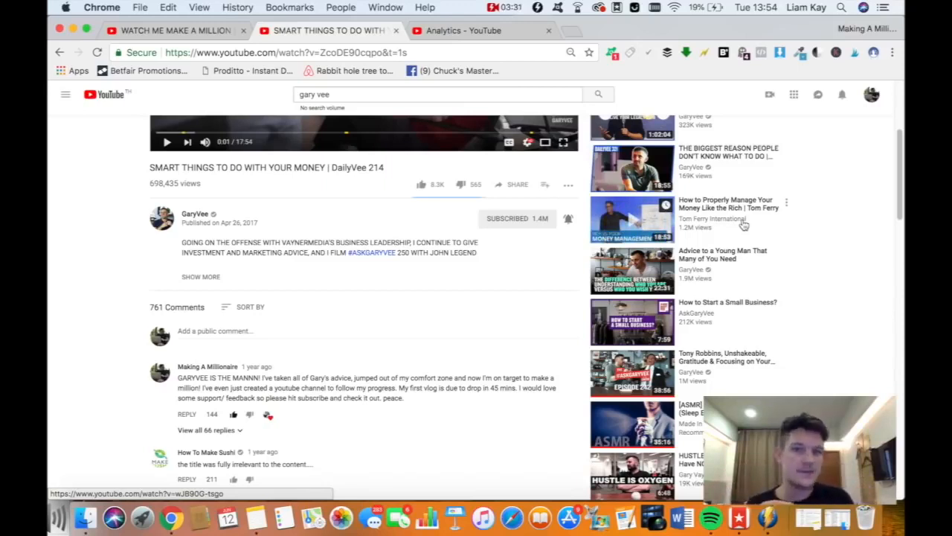
pyautogui.moveTo(381, 305)
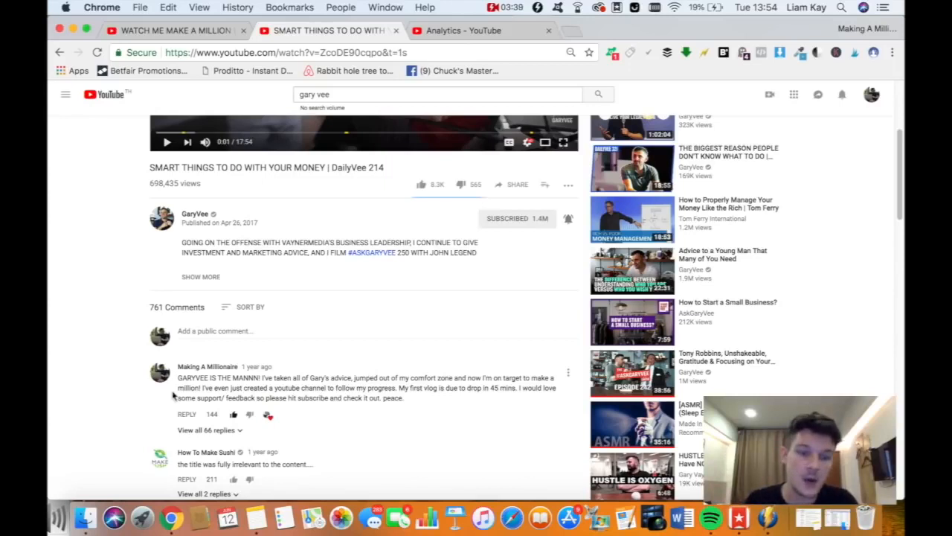
pyautogui.moveTo(250, 444)
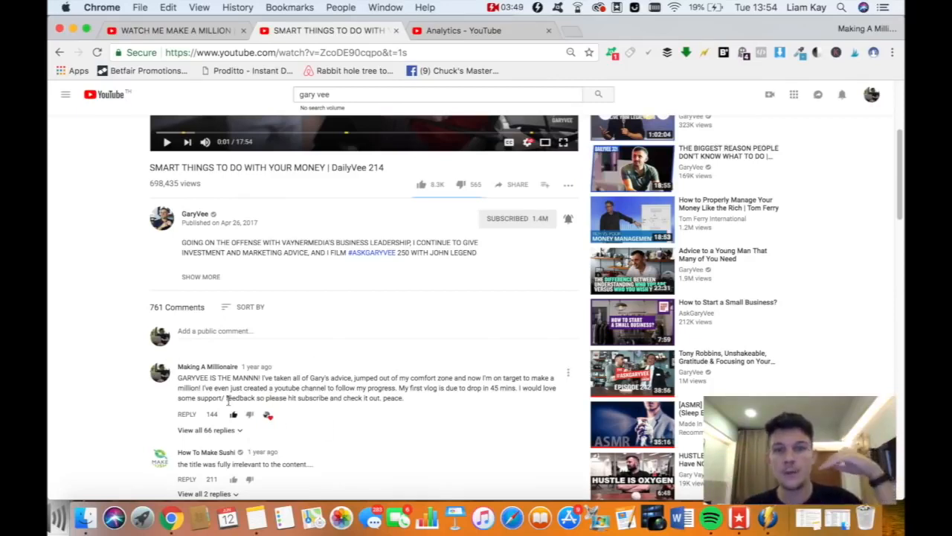
pyautogui.moveTo(408, 241)
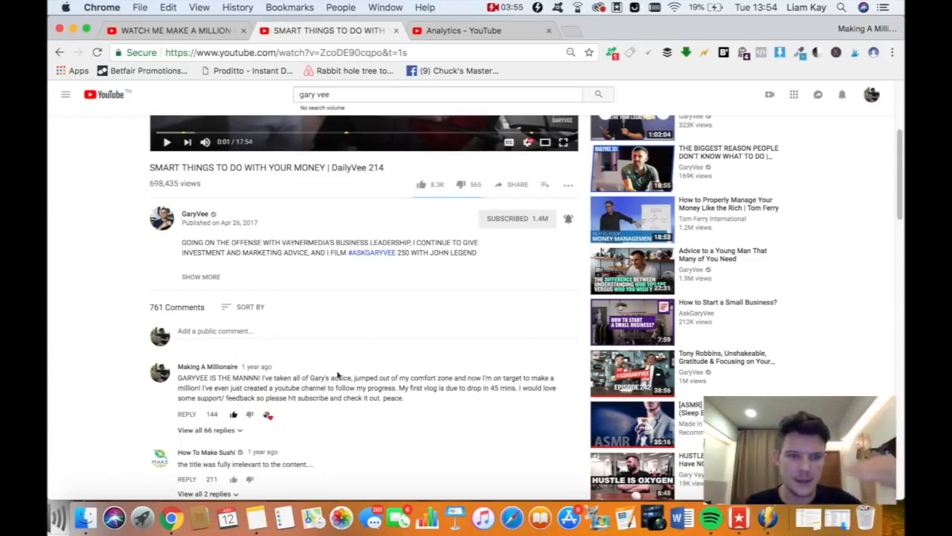
pyautogui.moveTo(357, 375)
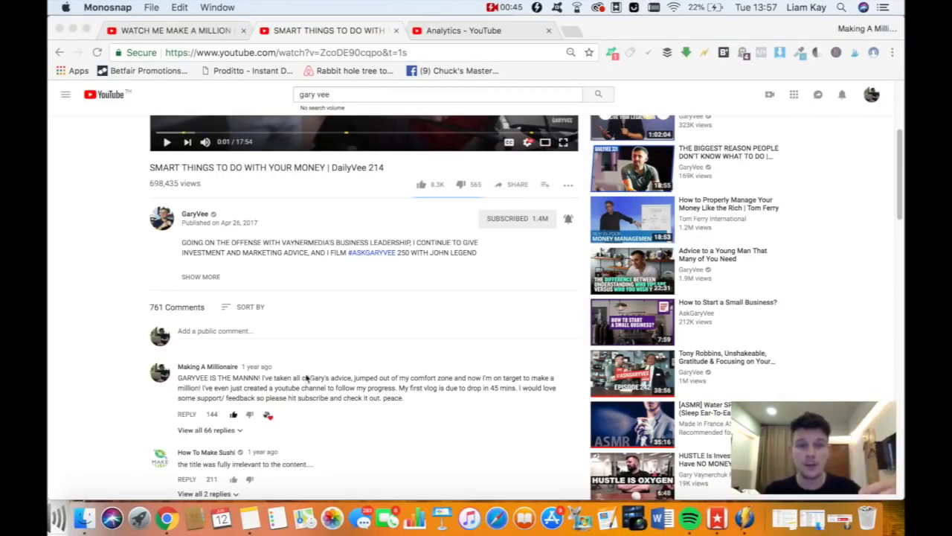
pyautogui.moveTo(262, 195)
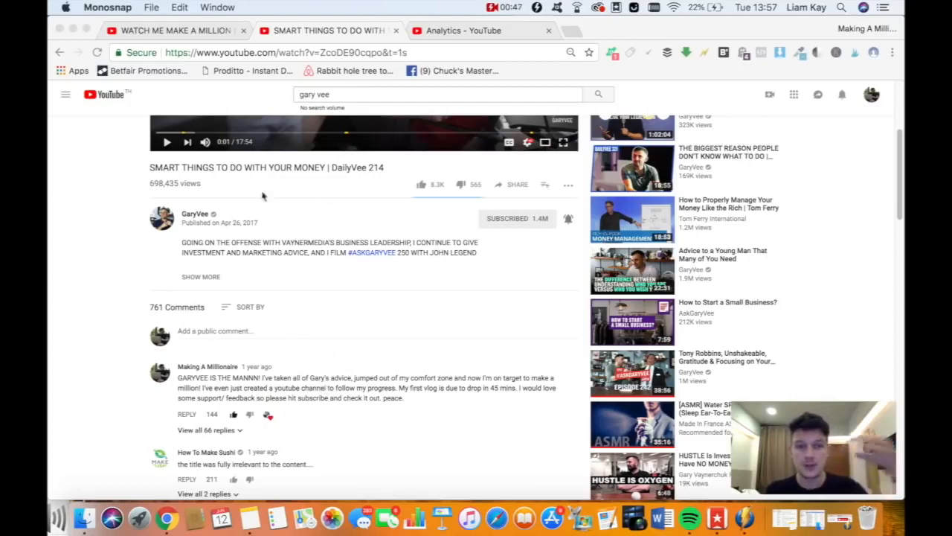
pyautogui.moveTo(301, 386)
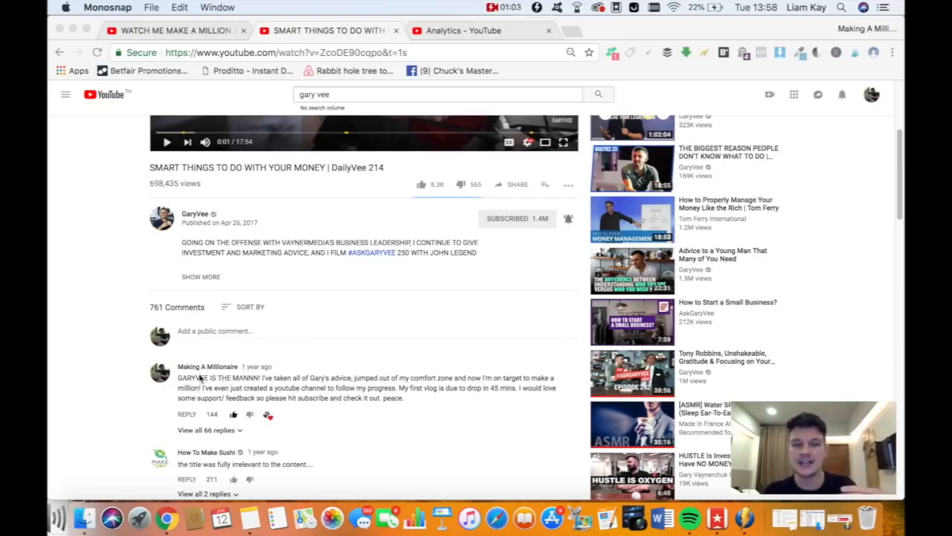
pyautogui.moveTo(259, 374)
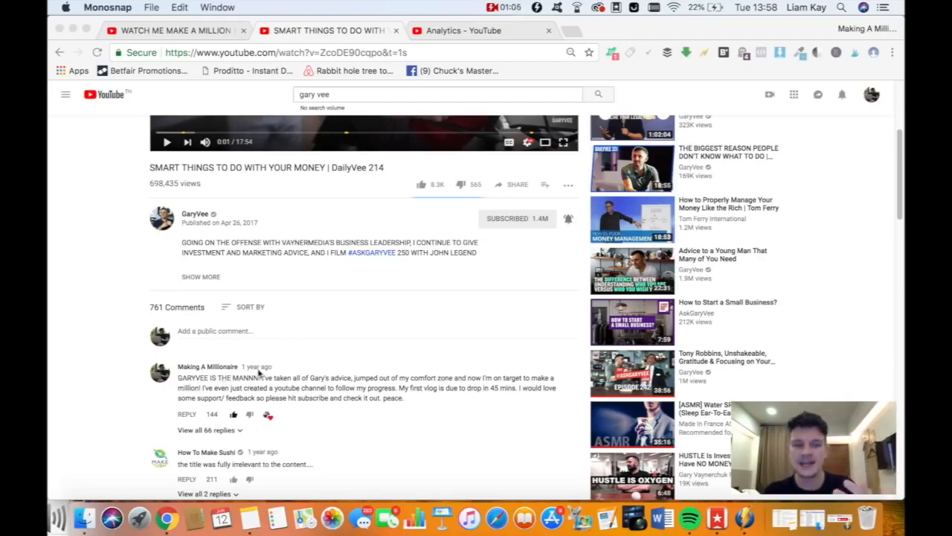